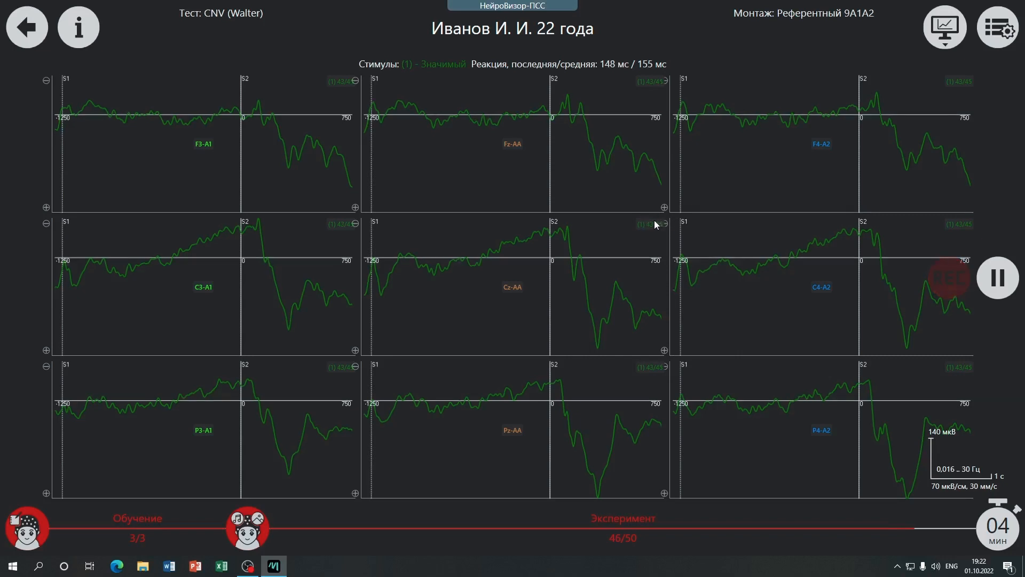
mouse_move(665, 230)
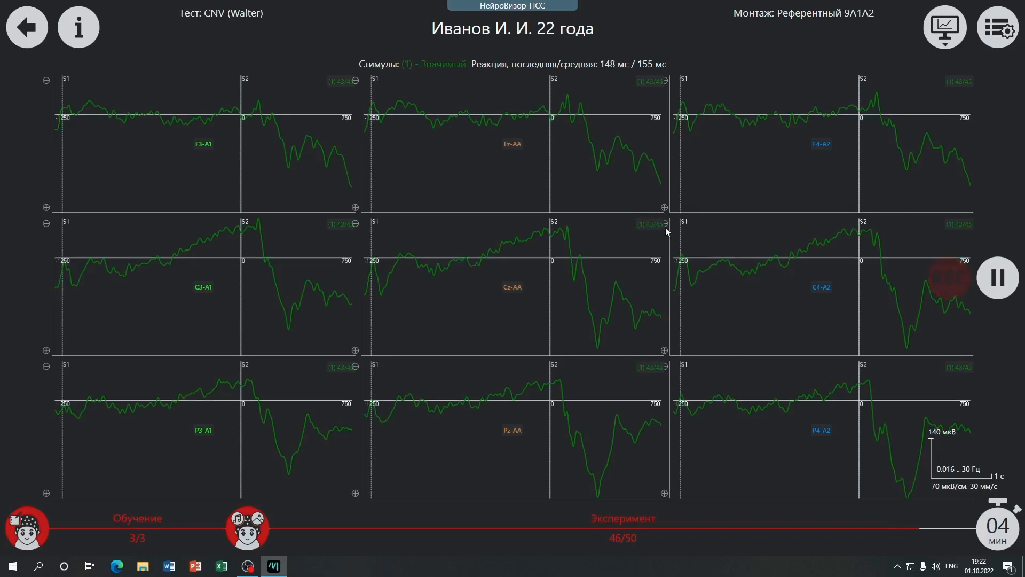
mouse_move(656, 229)
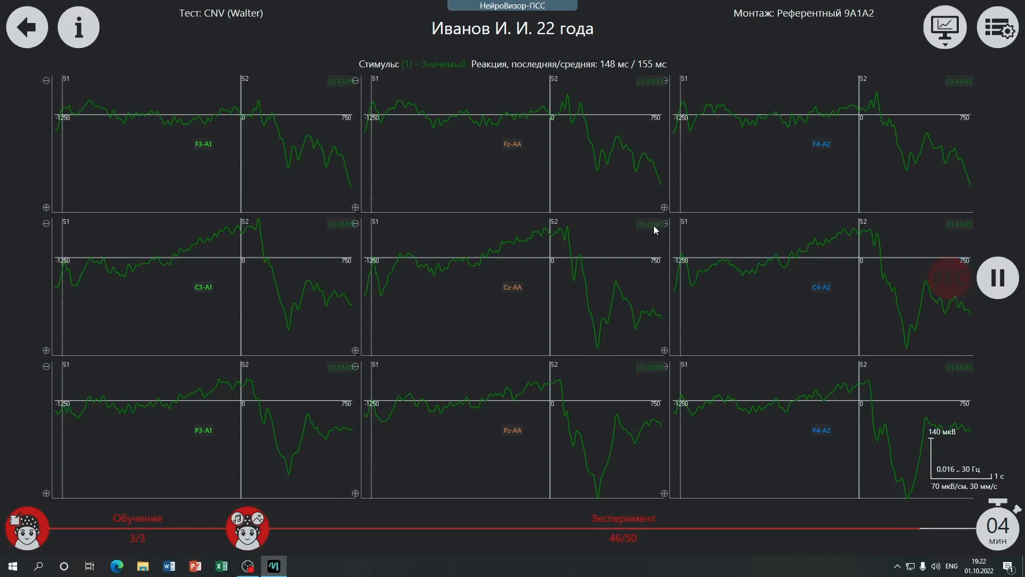